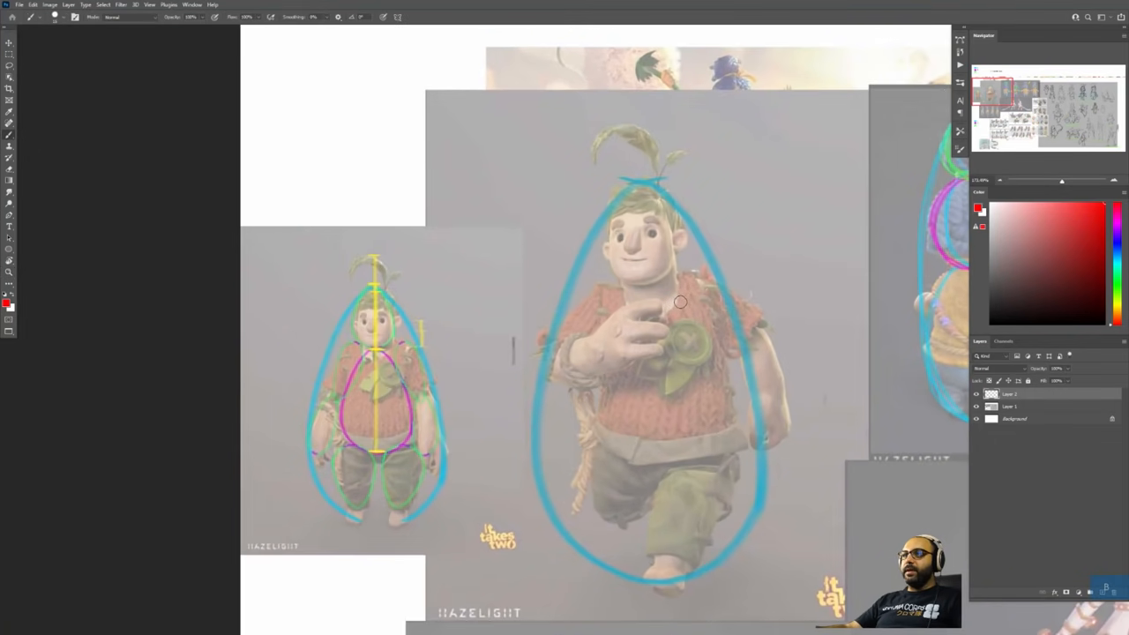
mouse_move(648, 466)
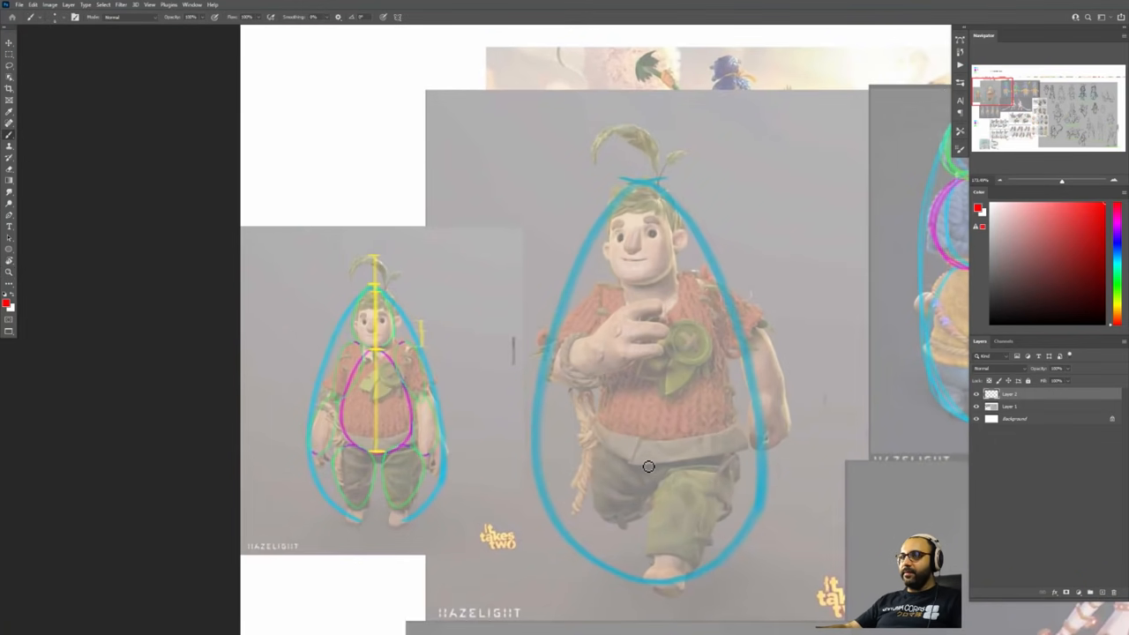
Draw a red waistline on the boy's hips, then outline the girl's wider, rounded hair.
left_click_drag(556, 450, 785, 458)
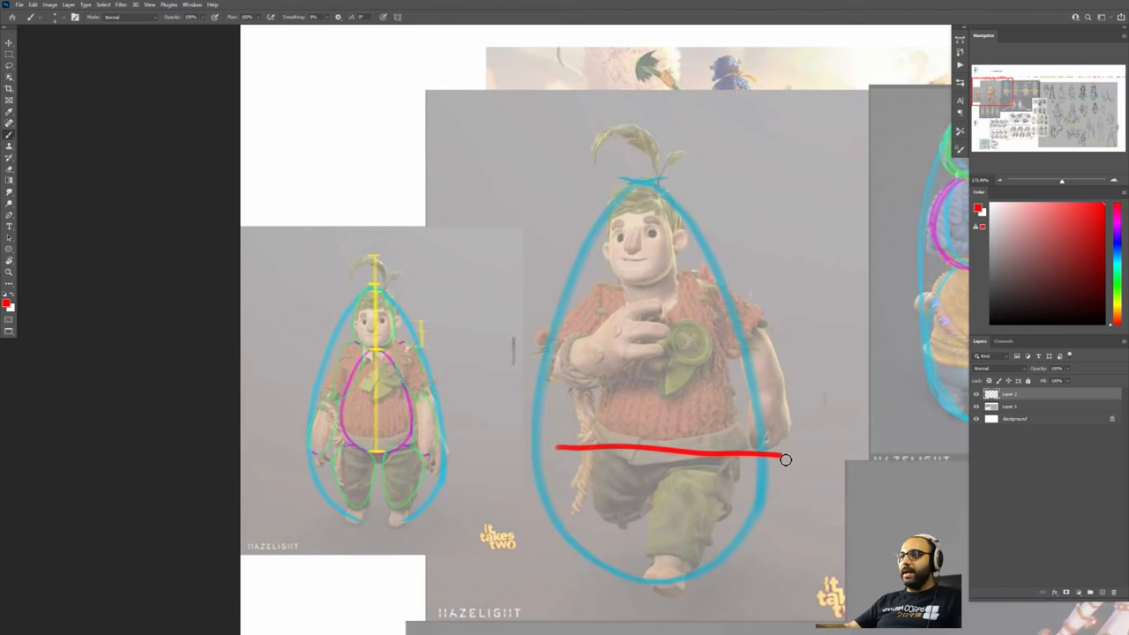
left_click_drag(781, 457, 761, 587)
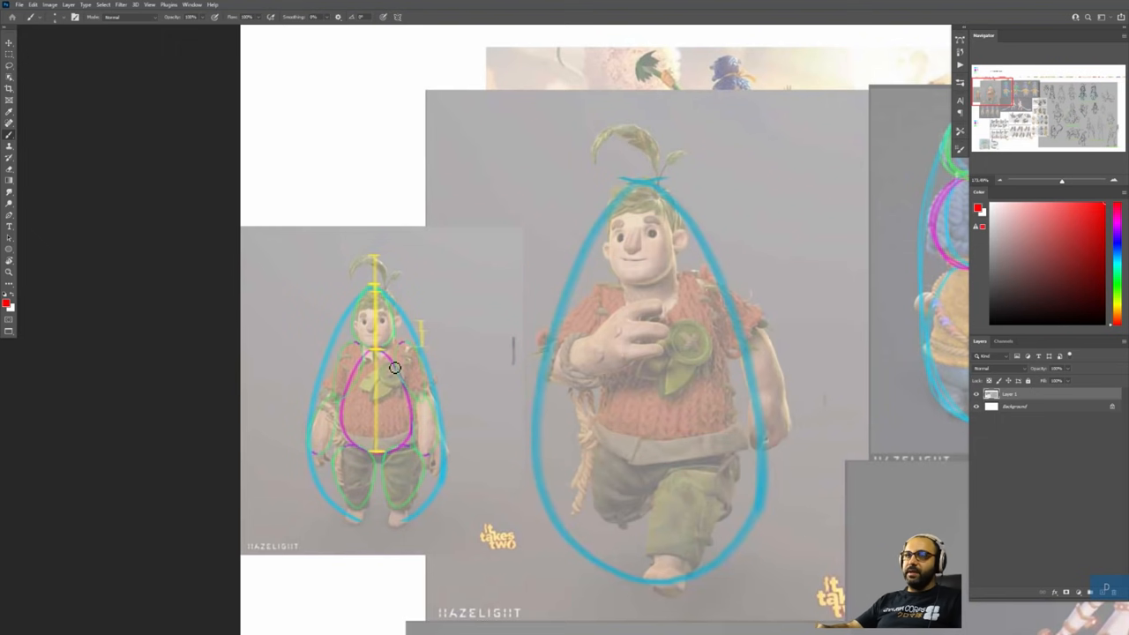
left_click_drag(335, 452, 459, 362)
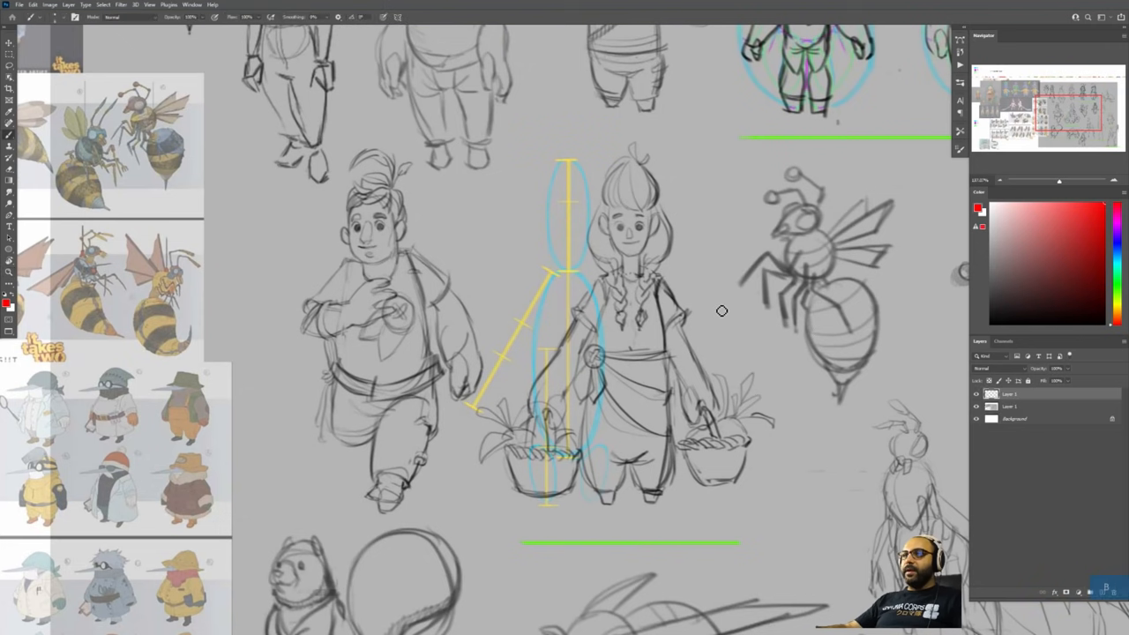
mouse_move(718, 331)
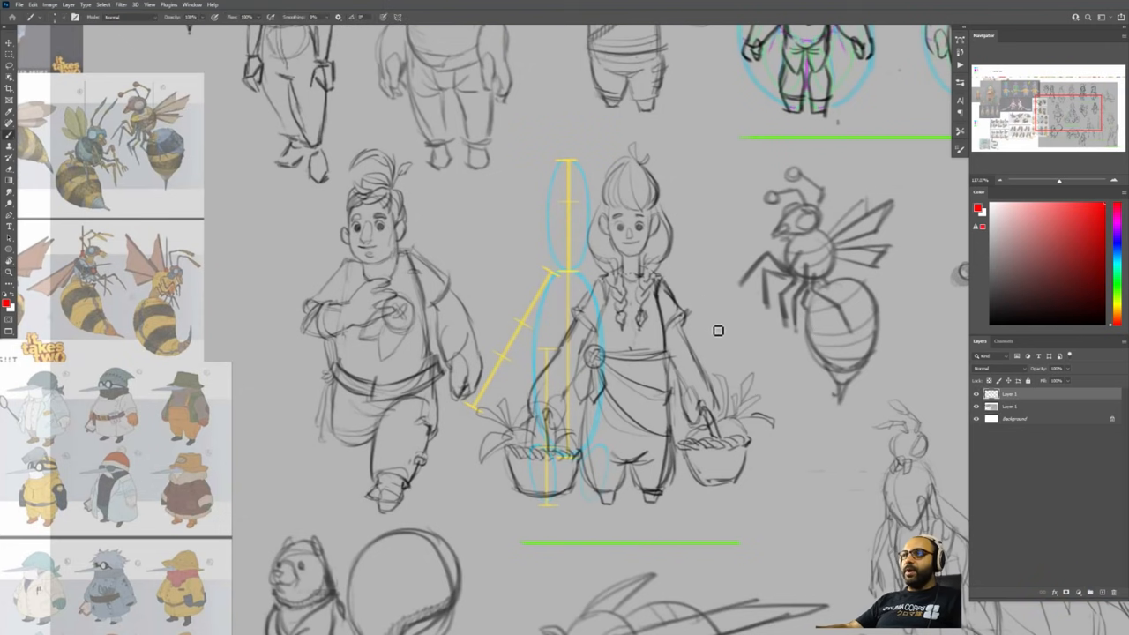
mouse_move(743, 251)
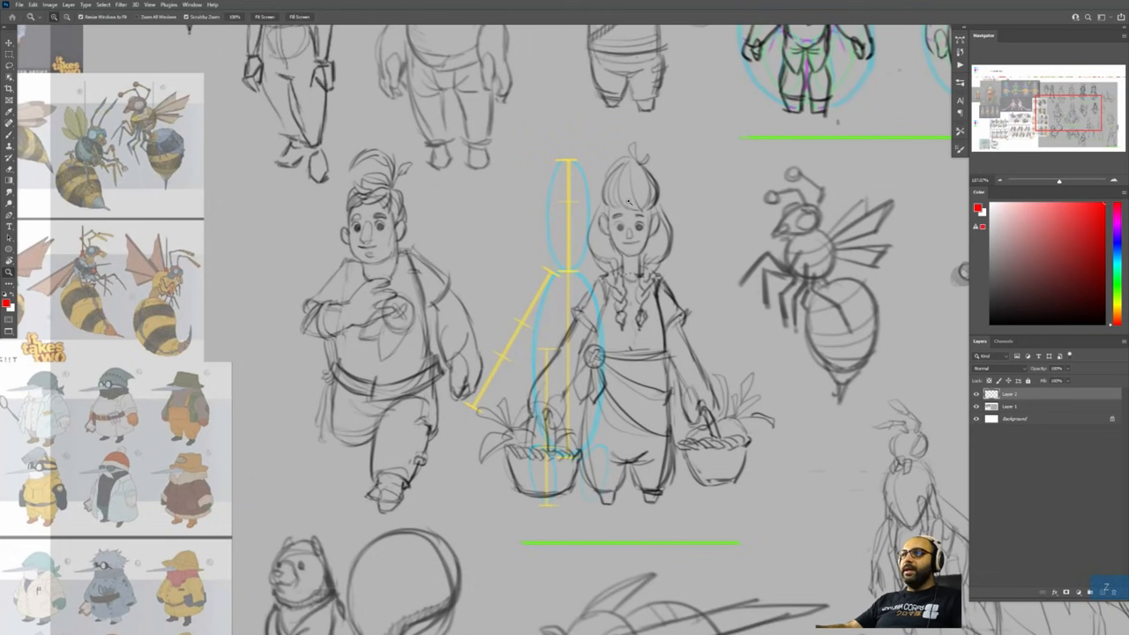
mouse_move(625, 212)
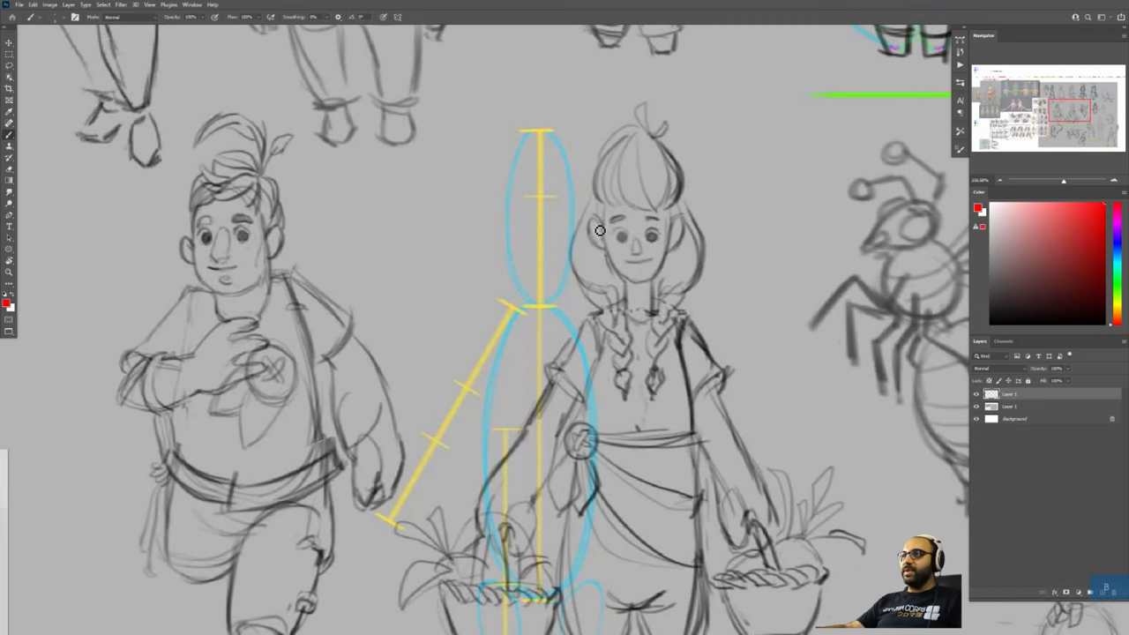
left_click_drag(604, 232, 658, 232)
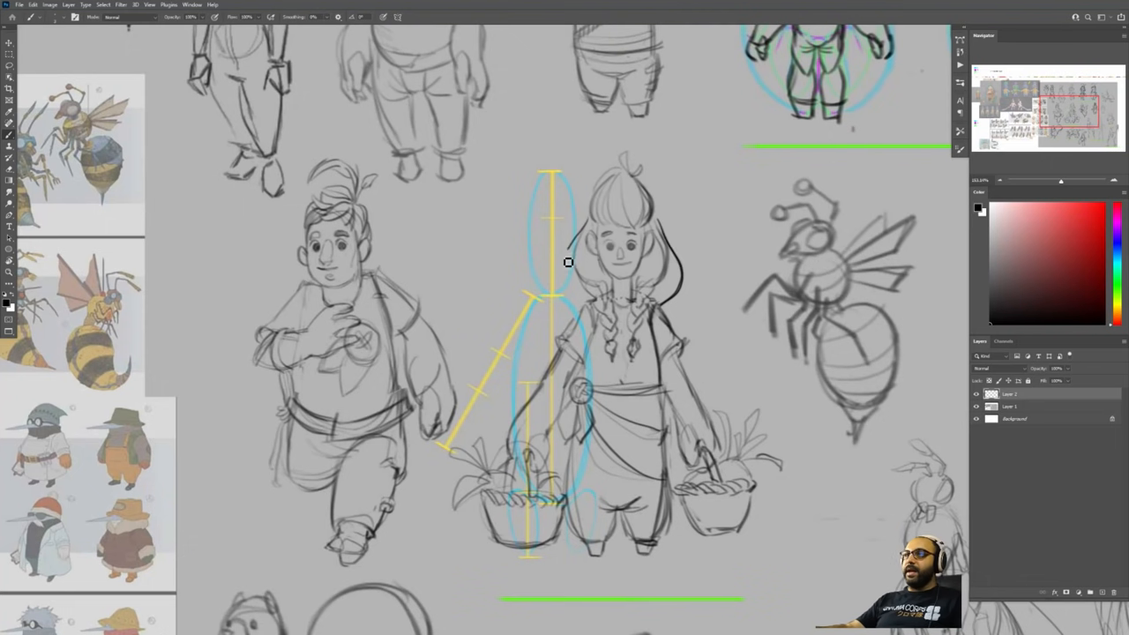
left_click_drag(569, 262, 614, 366)
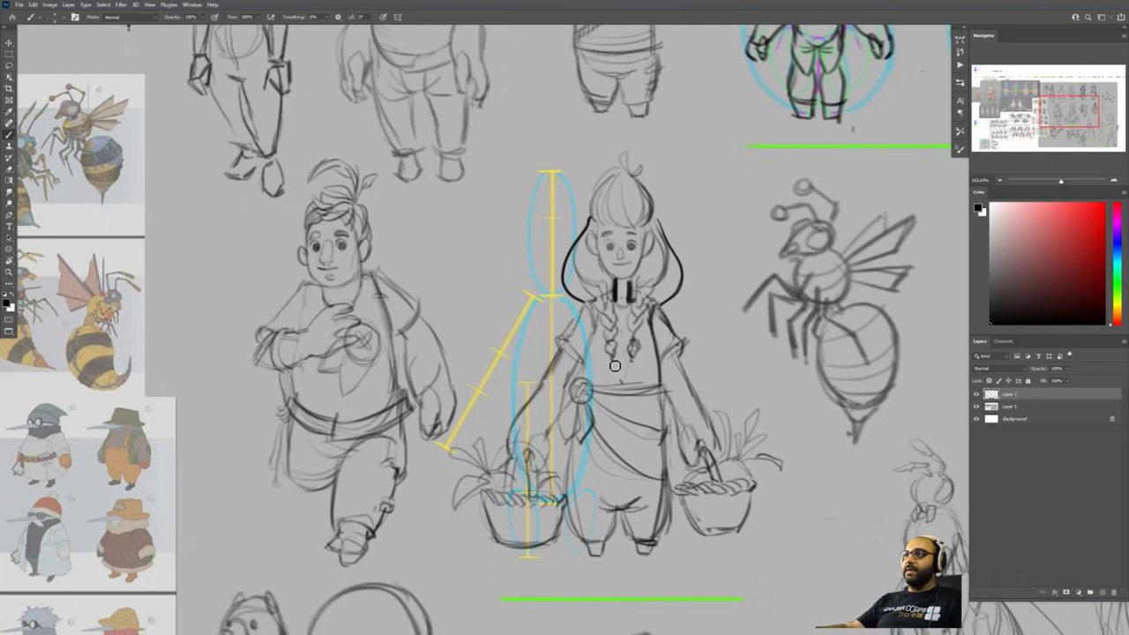
mouse_move(652, 278)
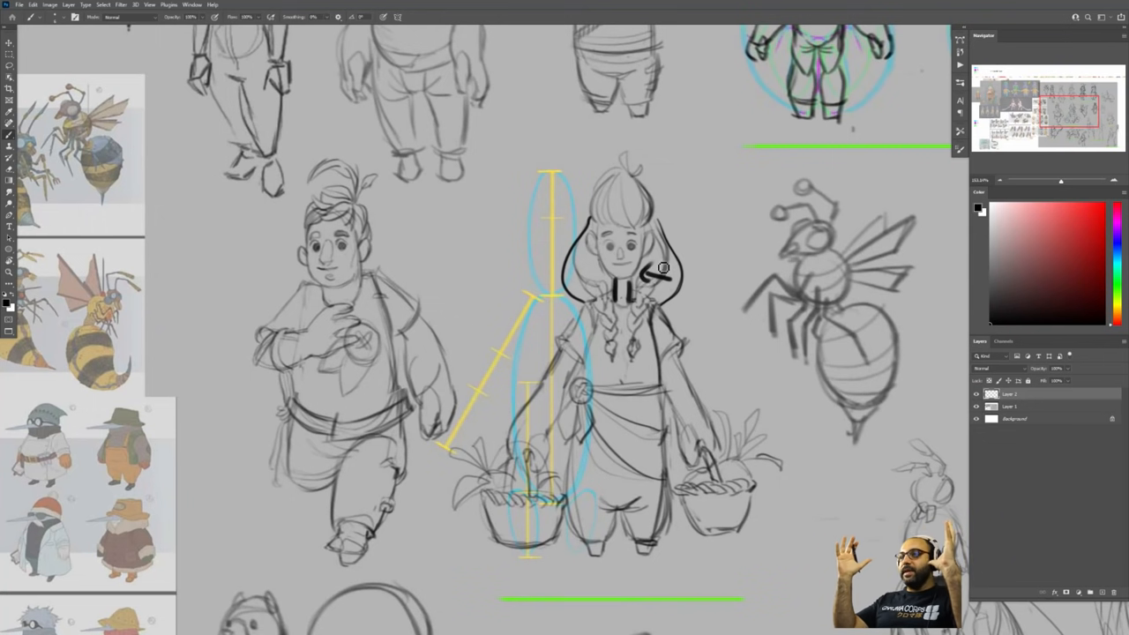
mouse_move(792, 307)
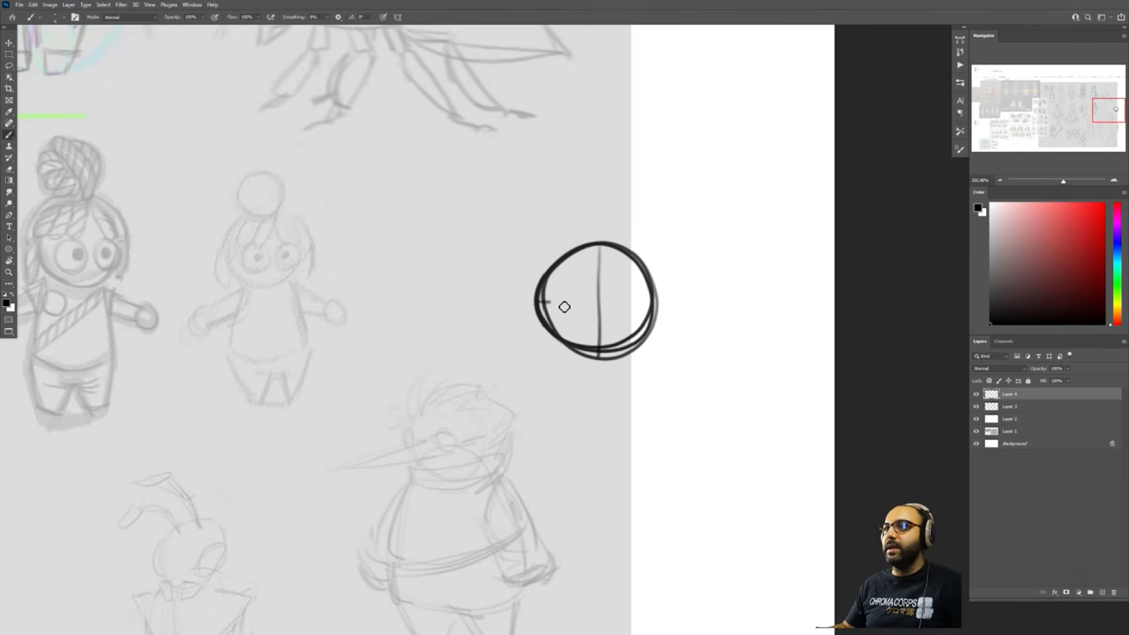
Cross the circle doodle with a line, then stretch and reshape it into a tall egg.
left_click_drag(547, 307, 652, 305)
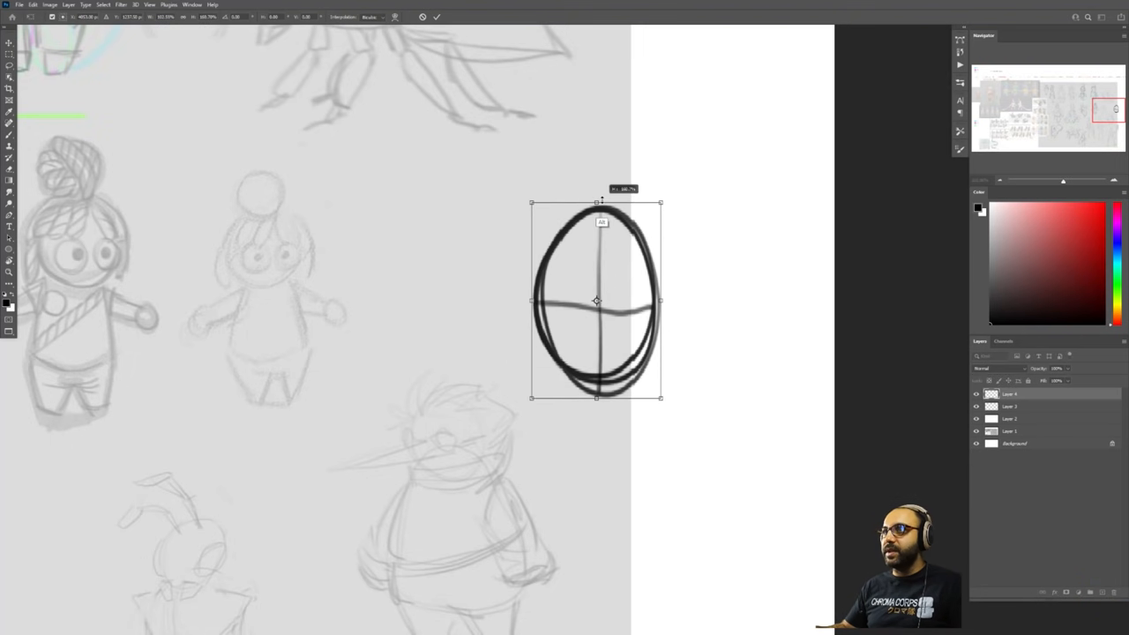
left_click_drag(662, 300, 809, 300)
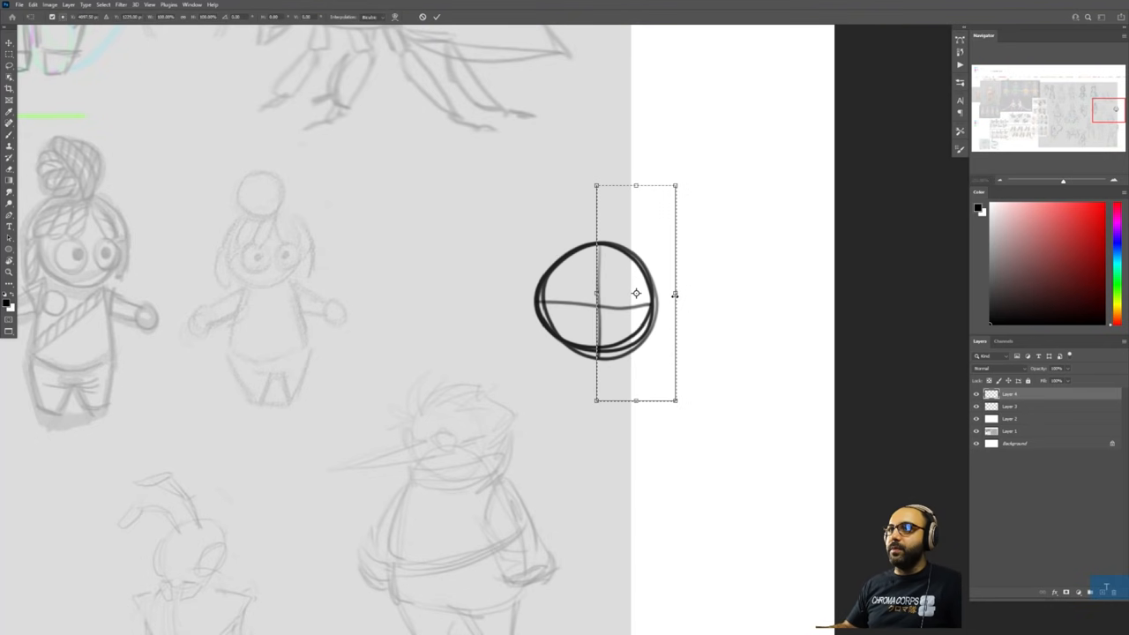
left_click_drag(675, 292, 811, 293)
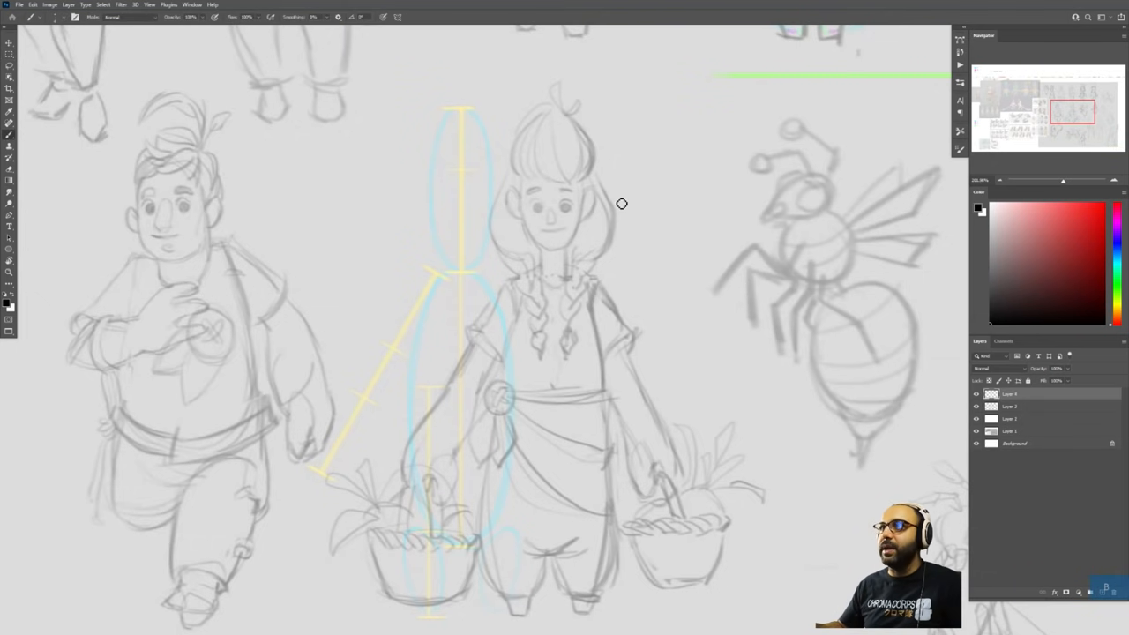
Trace the bulb-shaped hair outline down the girl's right side and redraw the left curve in red.
left_click_drag(622, 203, 697, 256)
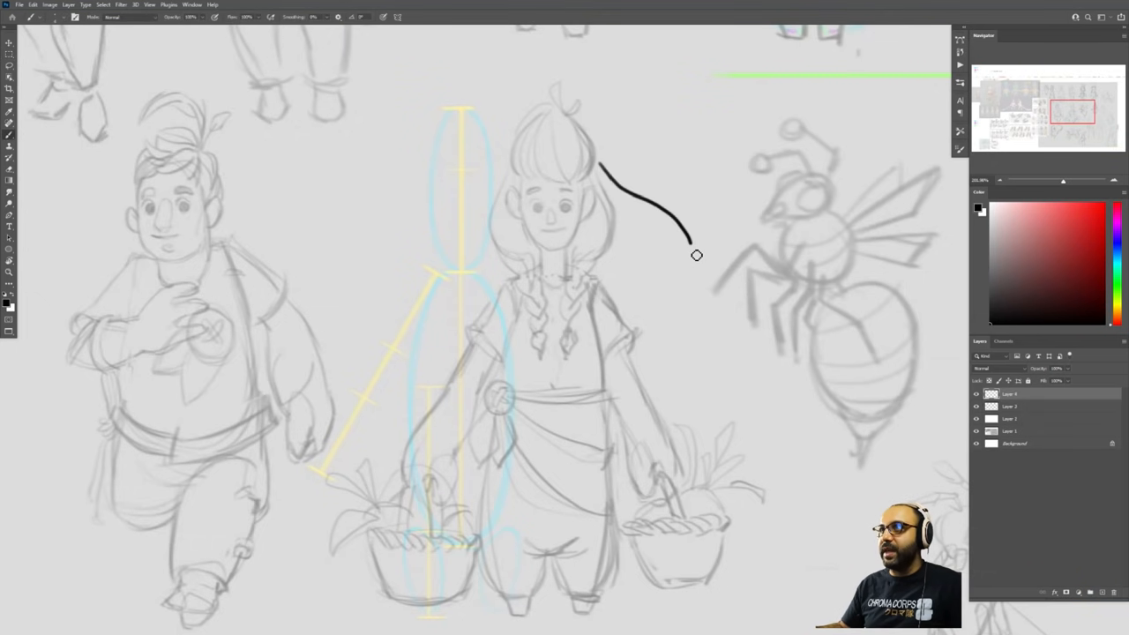
left_click_drag(693, 256, 430, 276)
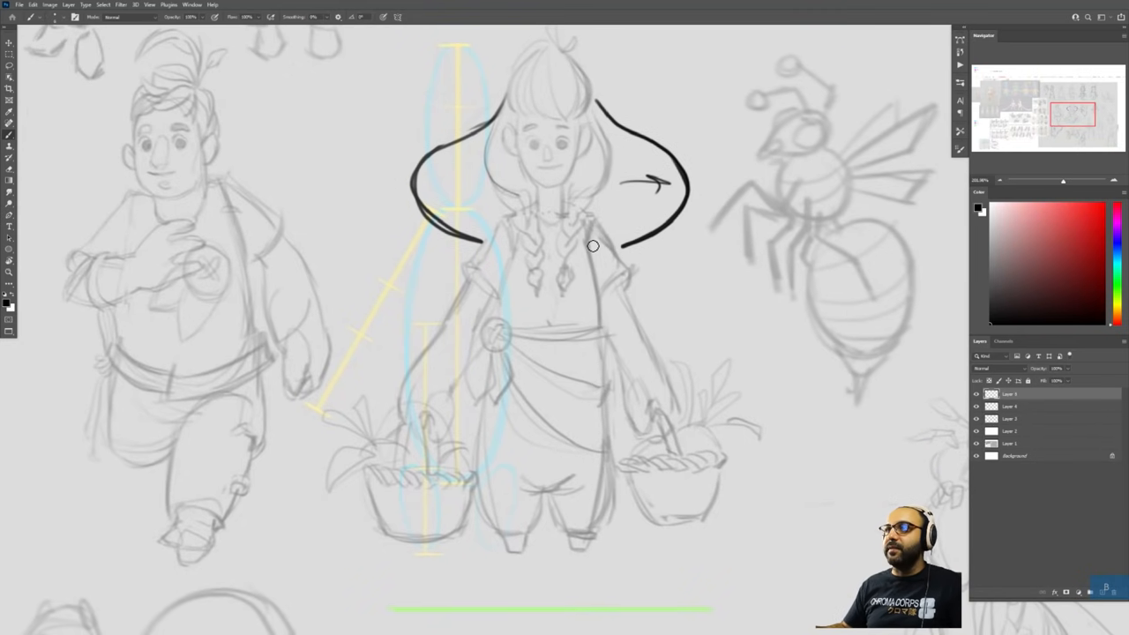
left_click_drag(593, 245, 604, 516)
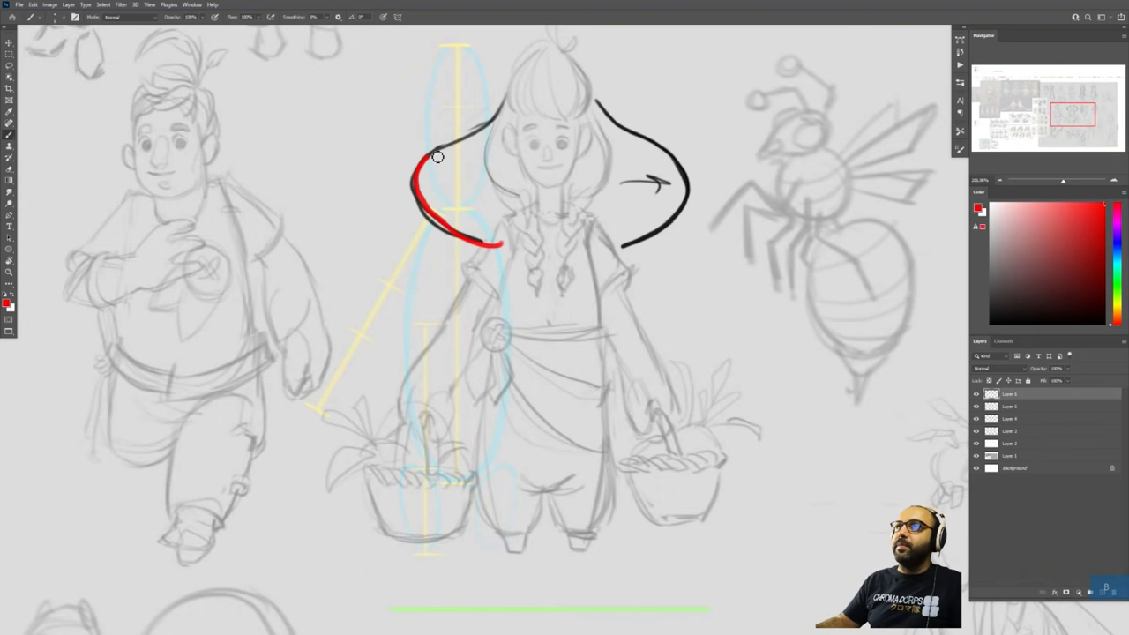
left_click_drag(437, 157, 659, 155)
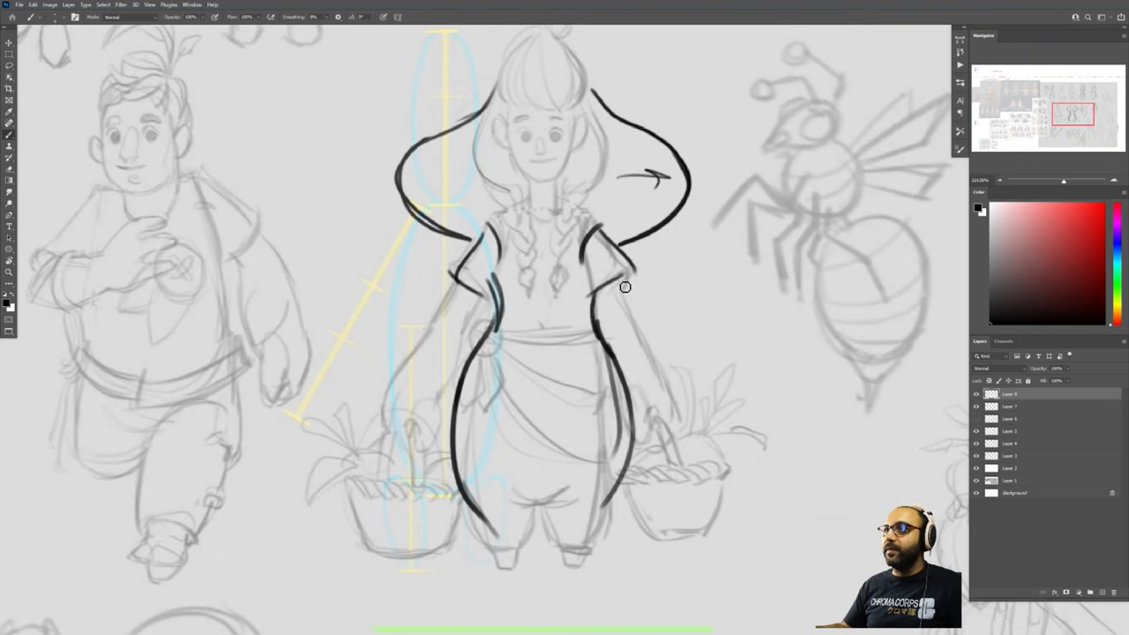
mouse_move(626, 288)
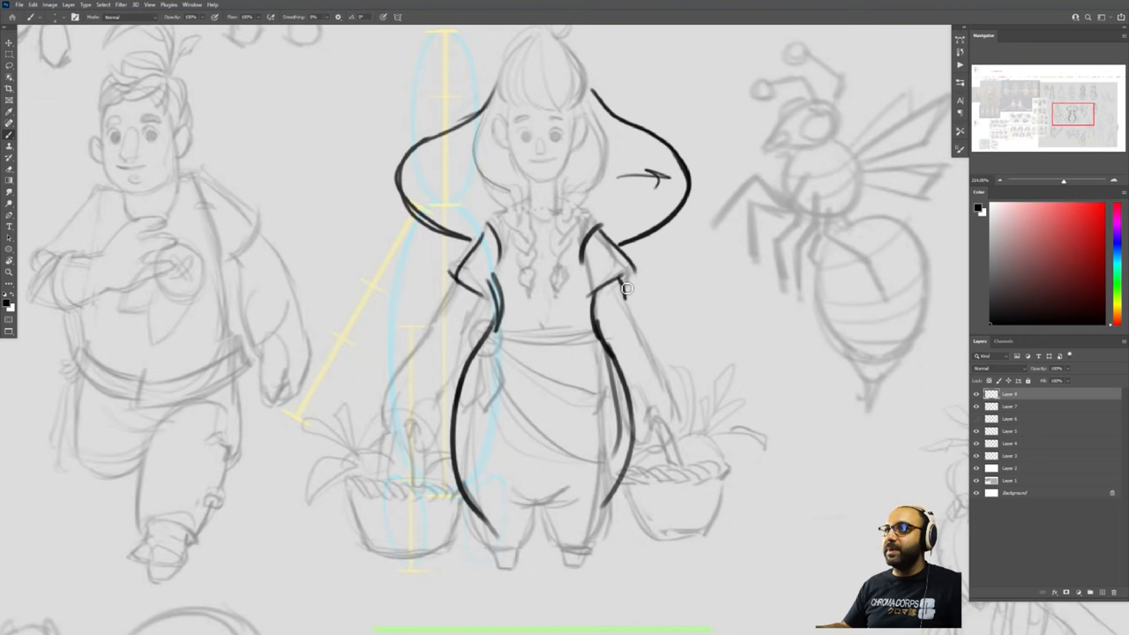
mouse_move(638, 327)
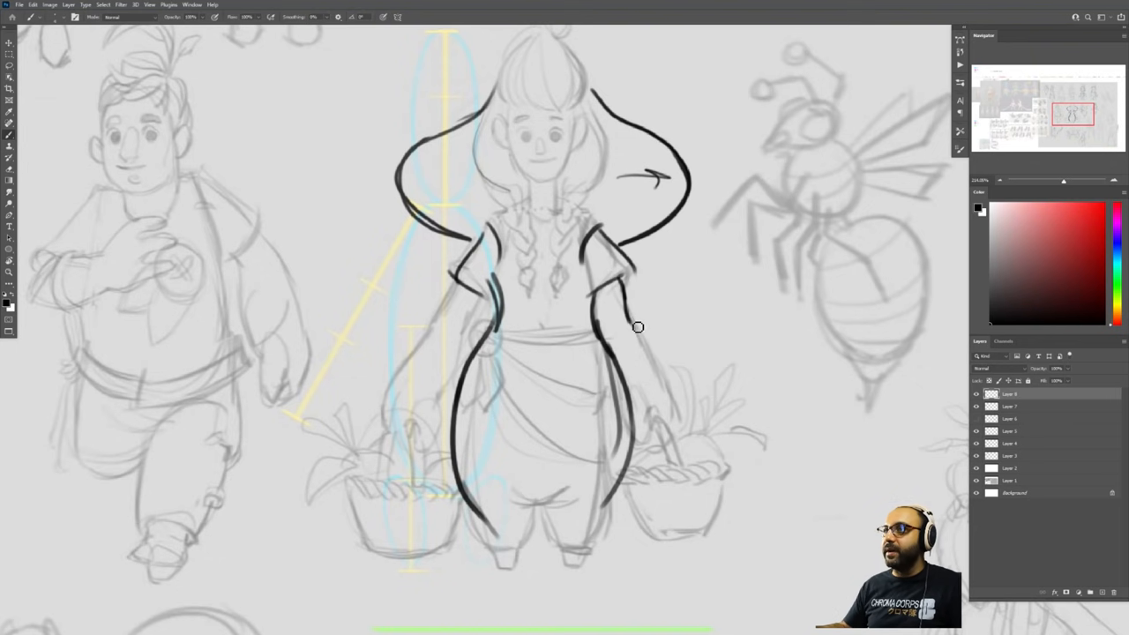
Sketch the girl's right arm contour and a sweeping curve down her left side.
left_click_drag(637, 328, 649, 434)
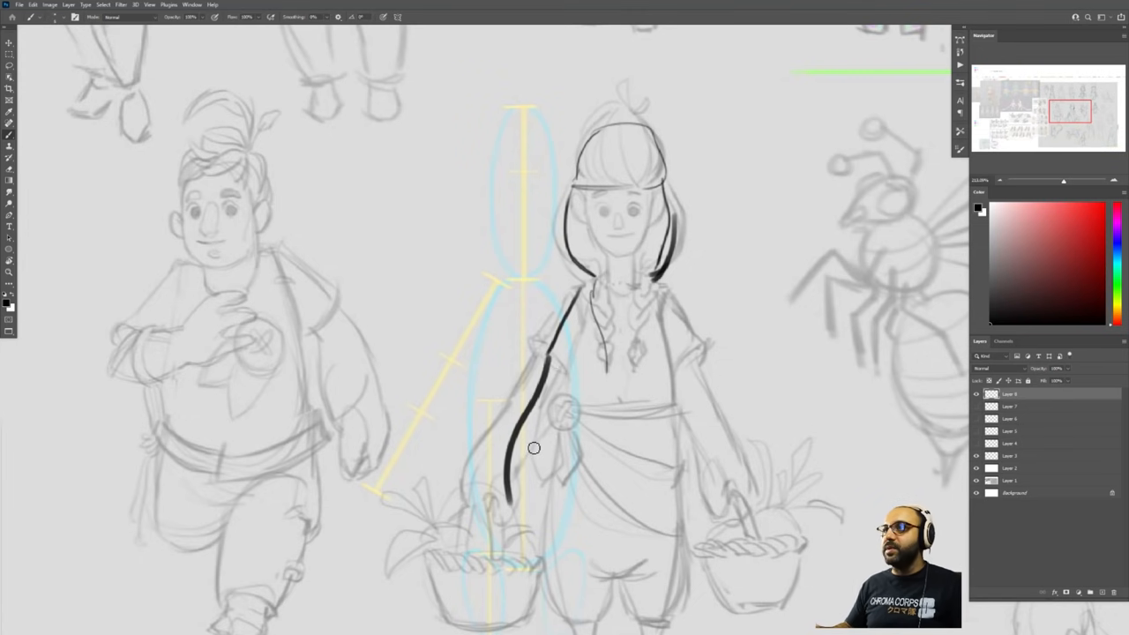
left_click_drag(670, 296, 737, 494)
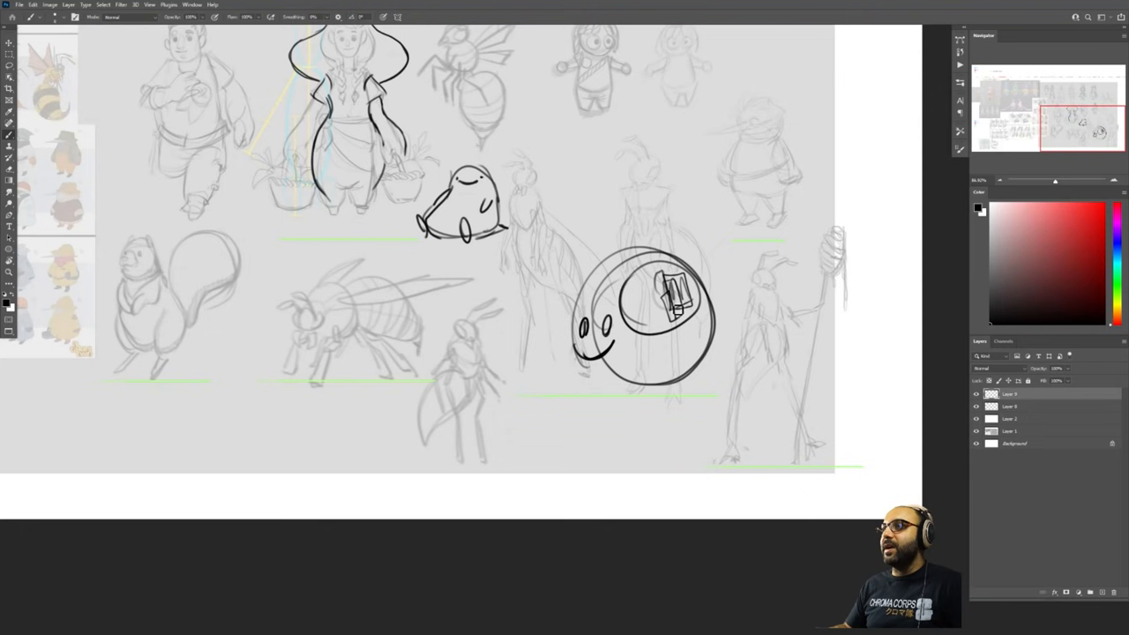
Draw an arrow from the circle doodle, zigzags by the staff figure, and ovals near the bee.
left_click_drag(680, 309, 450, 454)
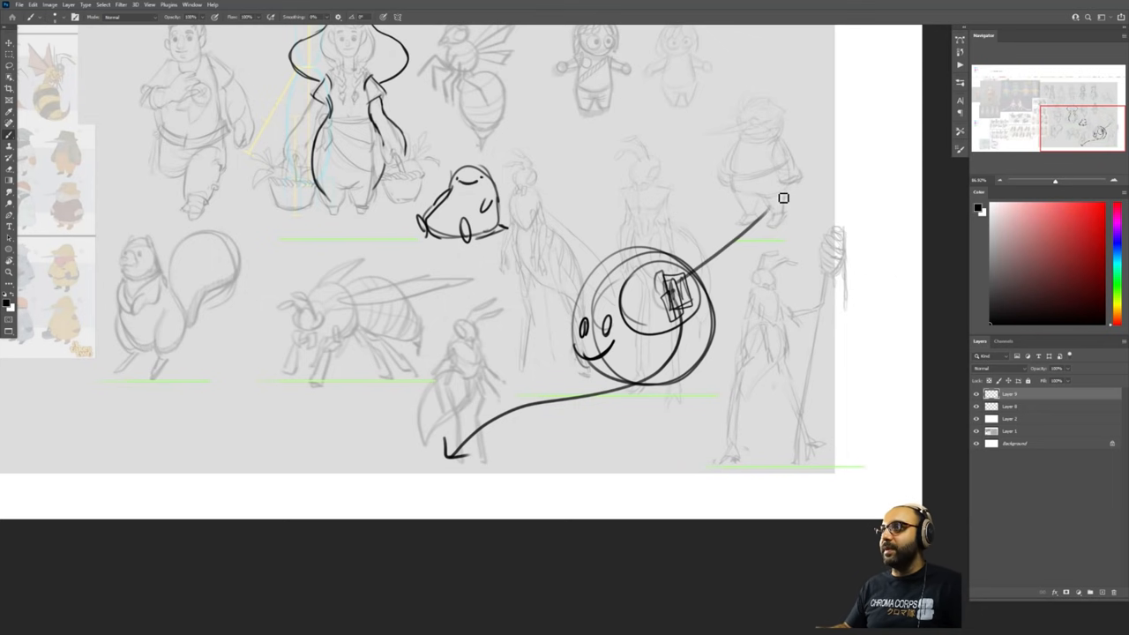
left_click_drag(777, 198, 842, 207)
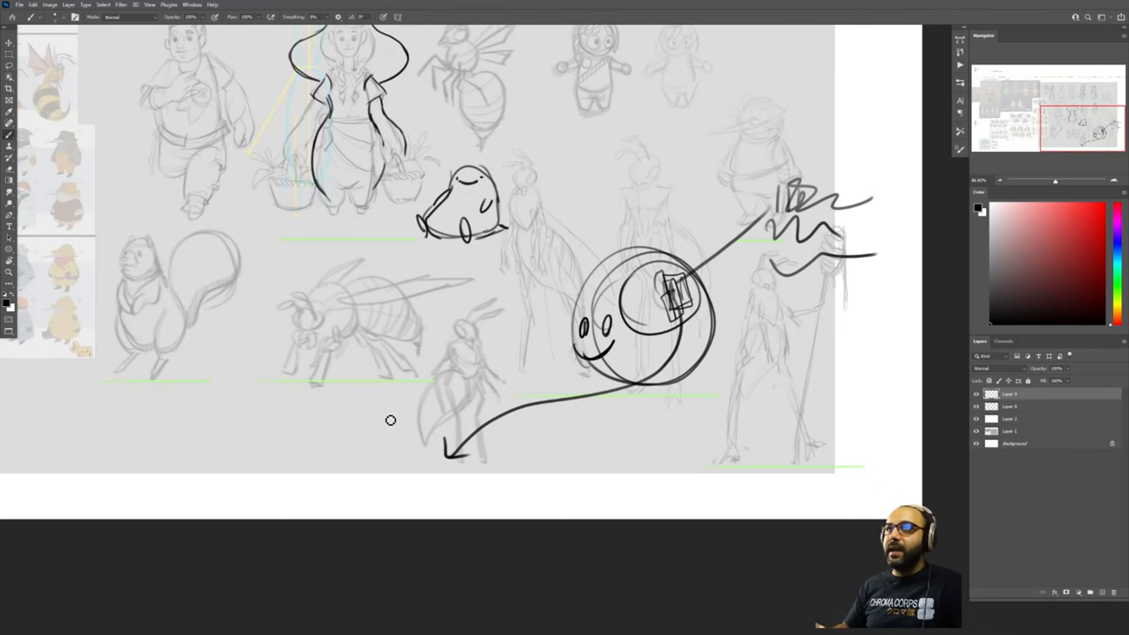
mouse_move(401, 288)
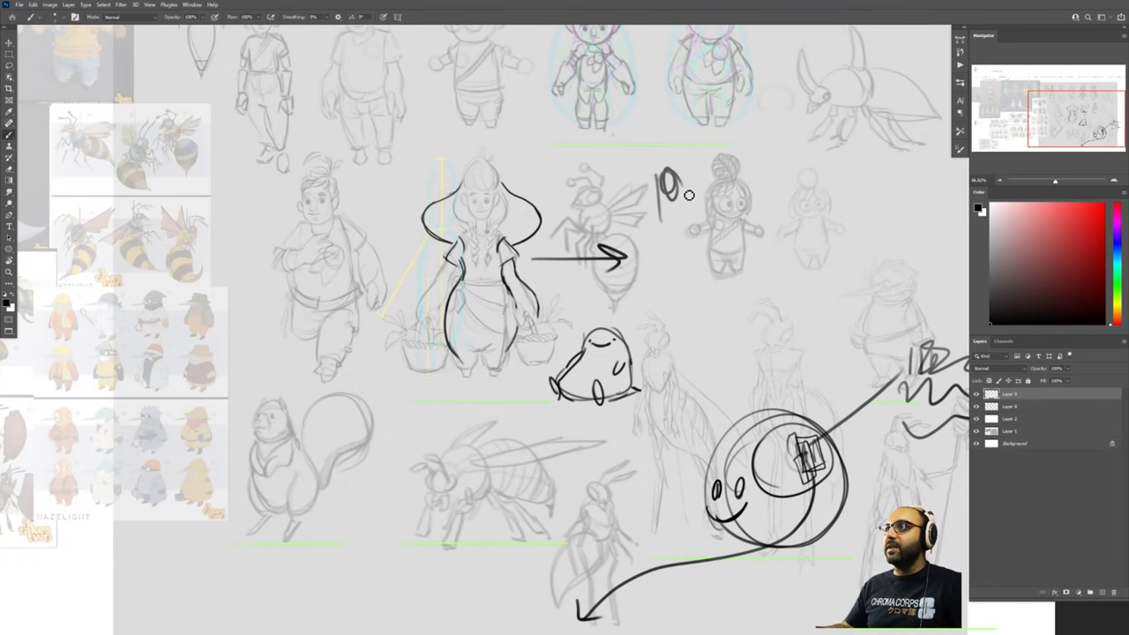
left_click_drag(670, 203, 767, 186)
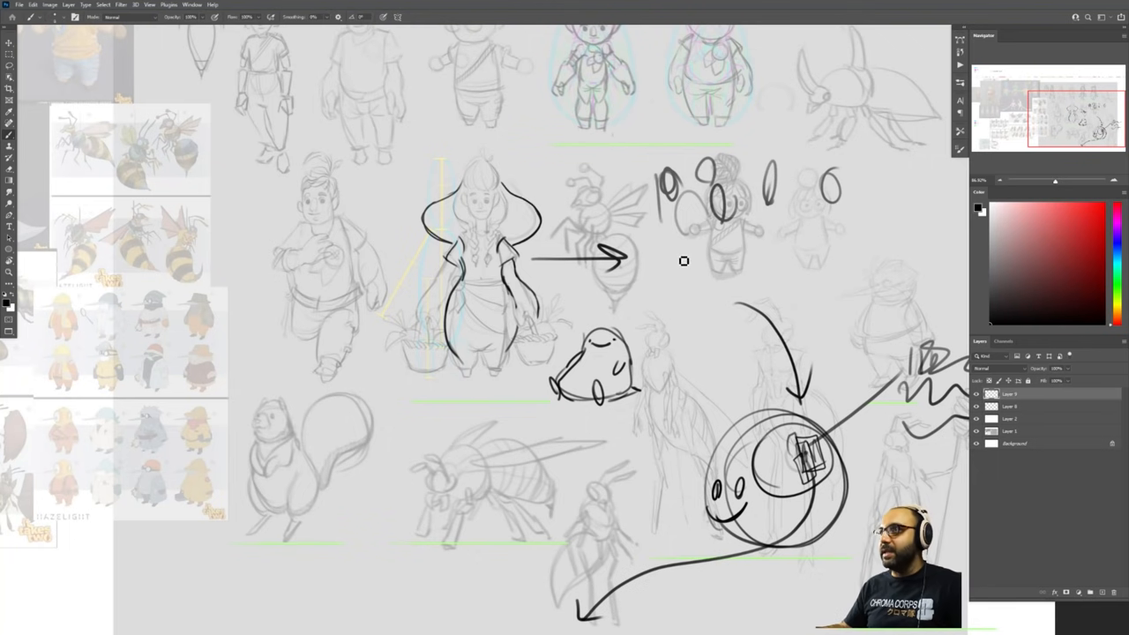
mouse_move(482, 250)
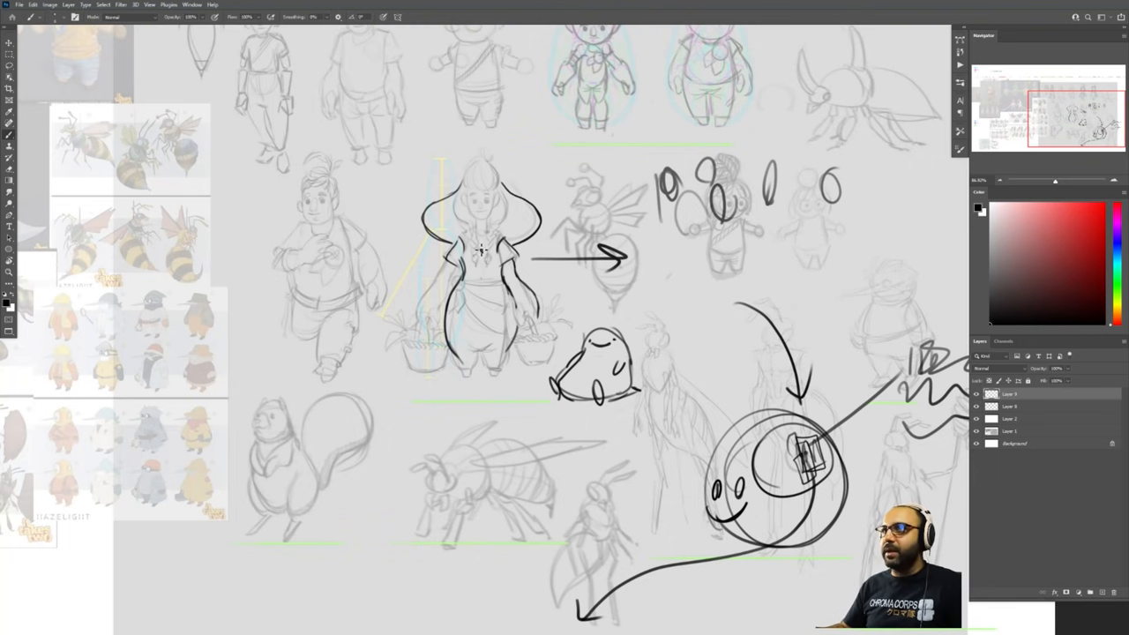